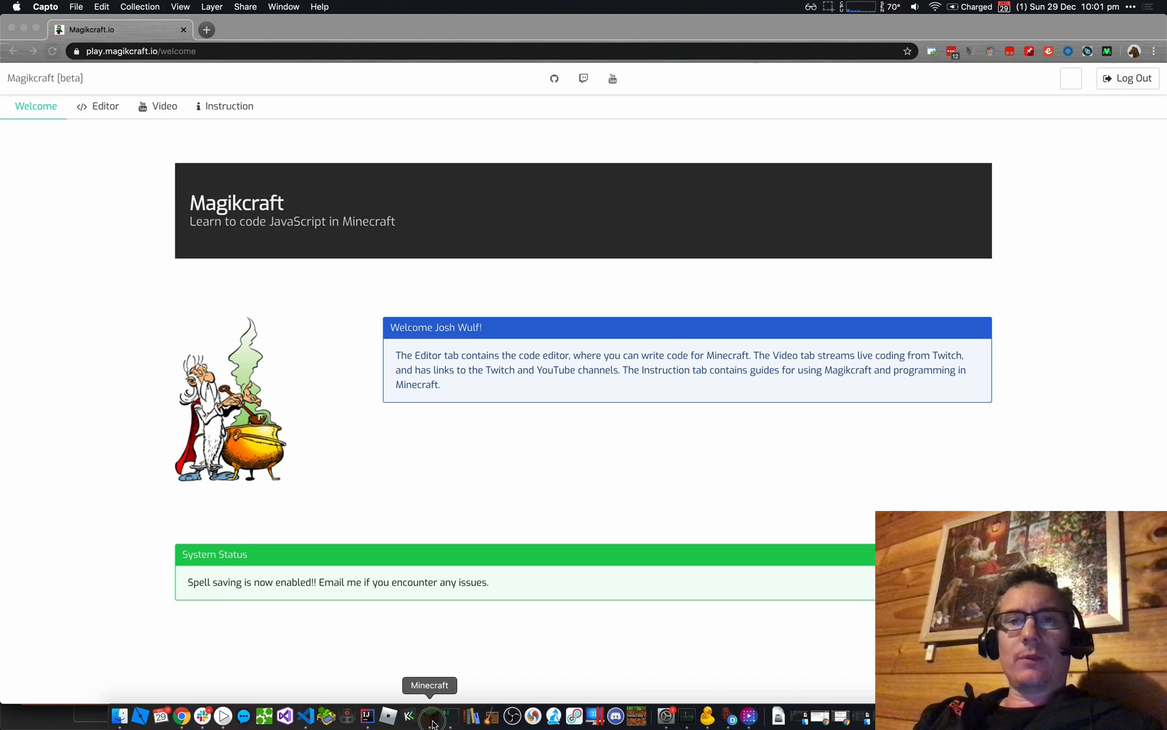
Launch Minecraft Java Edition 1.15.1 from the Dock to reach its title menu.
left_click(430, 717)
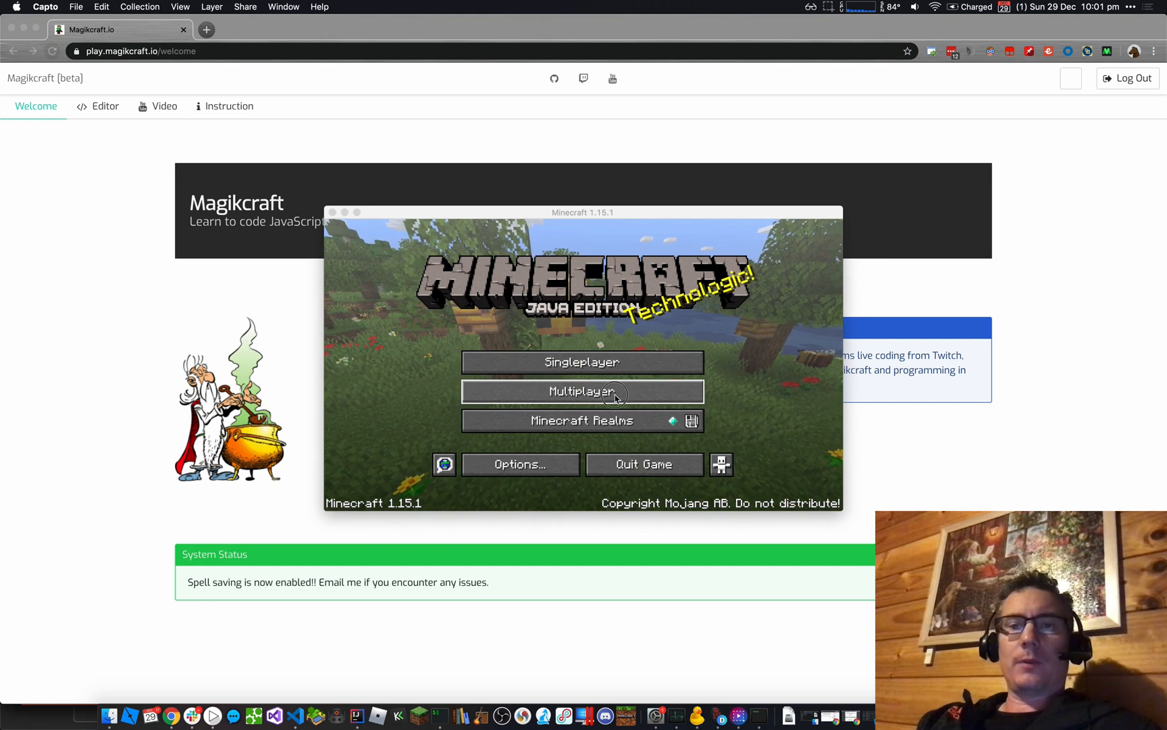
Save a multiplayer server named Magikcraft at play.magikcraft.io.
left_click(583, 392)
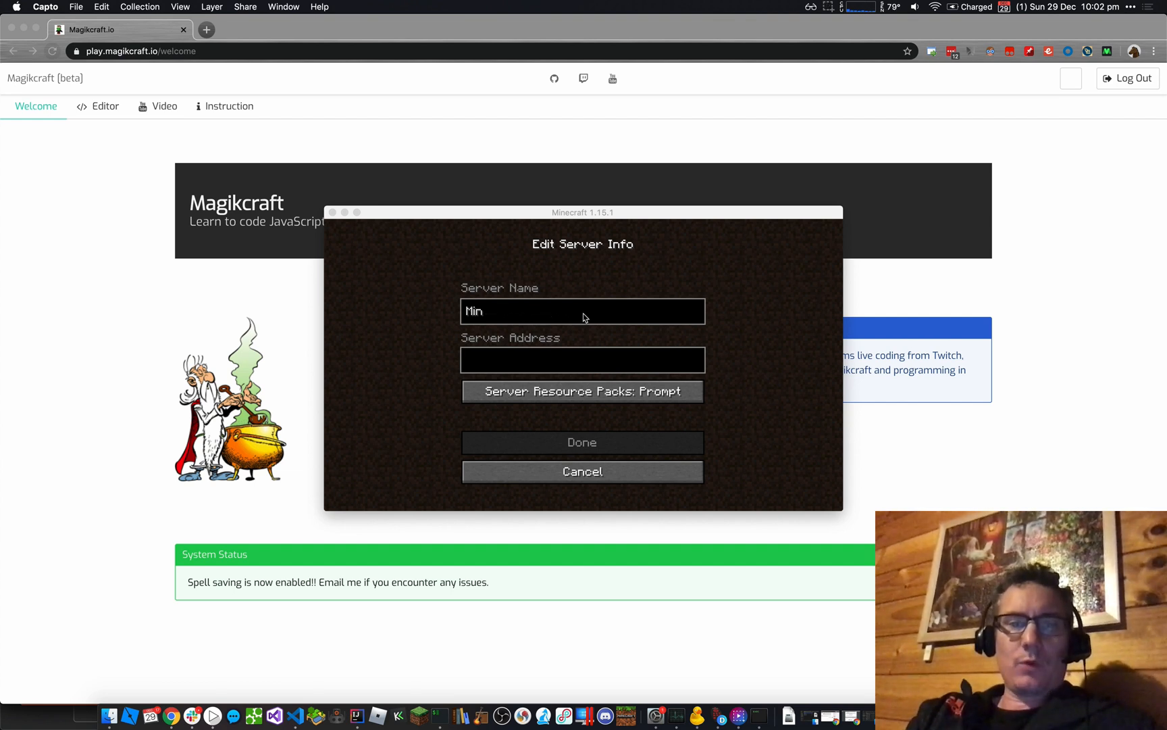
type("Magoy")
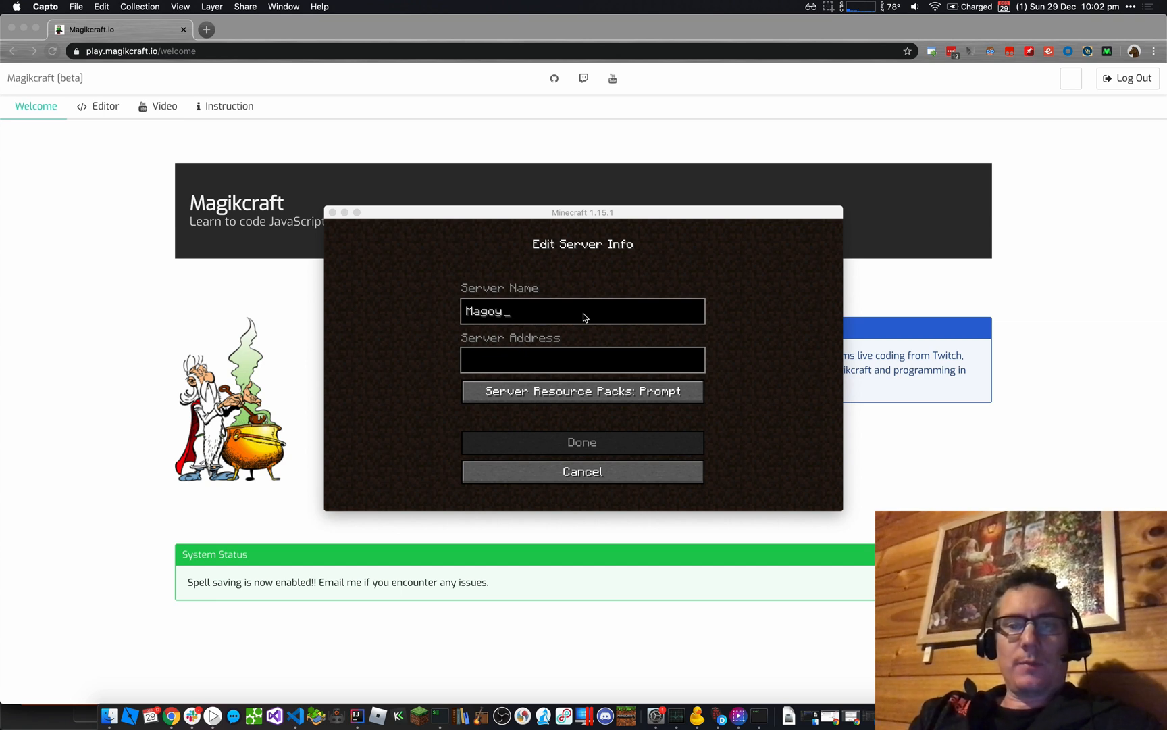
key("Backspace")
type("ikcr")
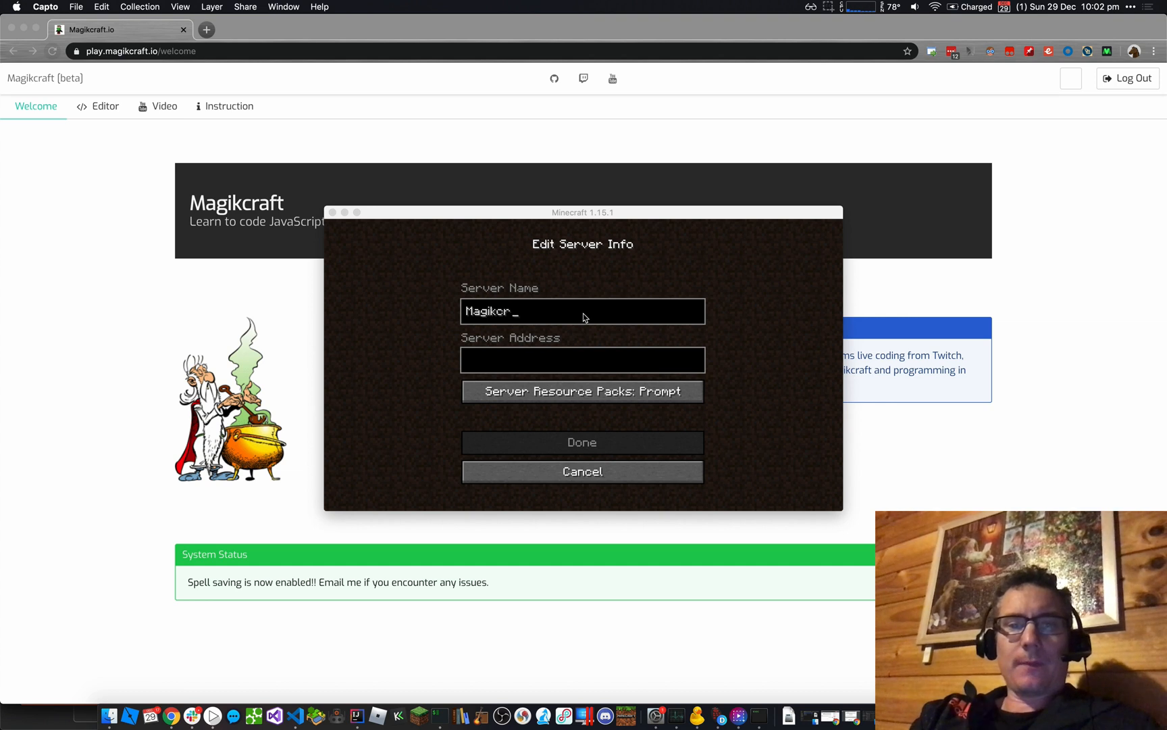
type("aft")
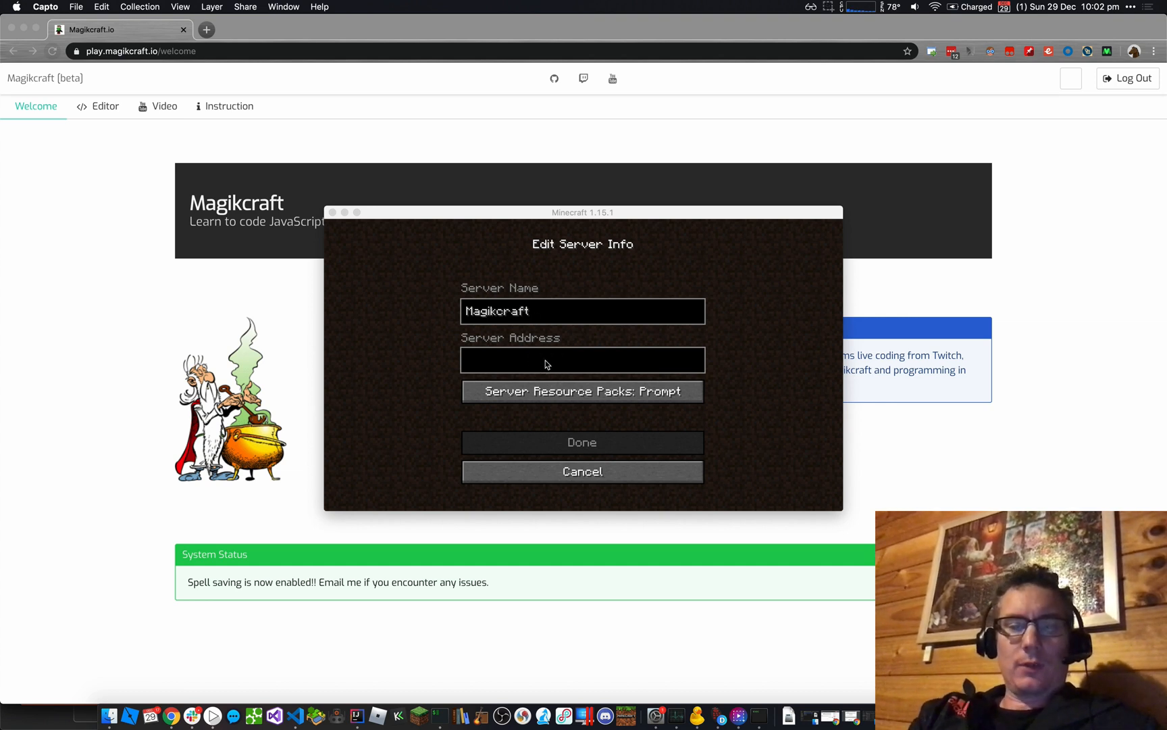
type("plak")
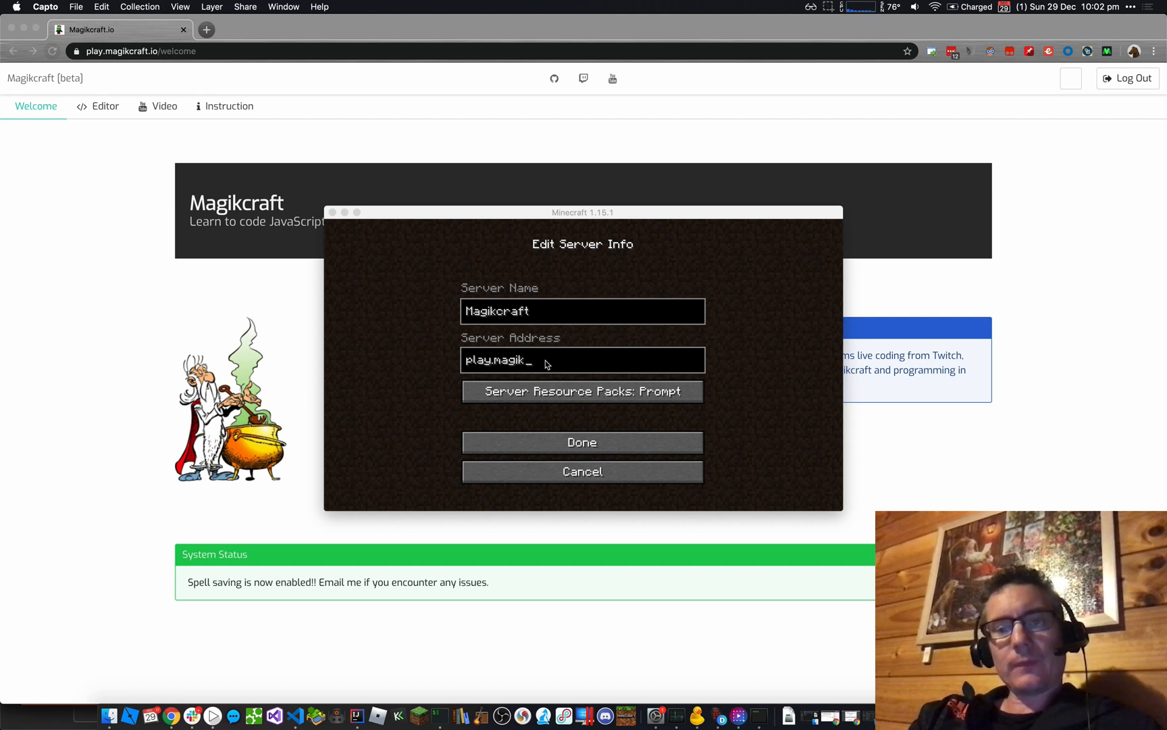
type("craft.io")
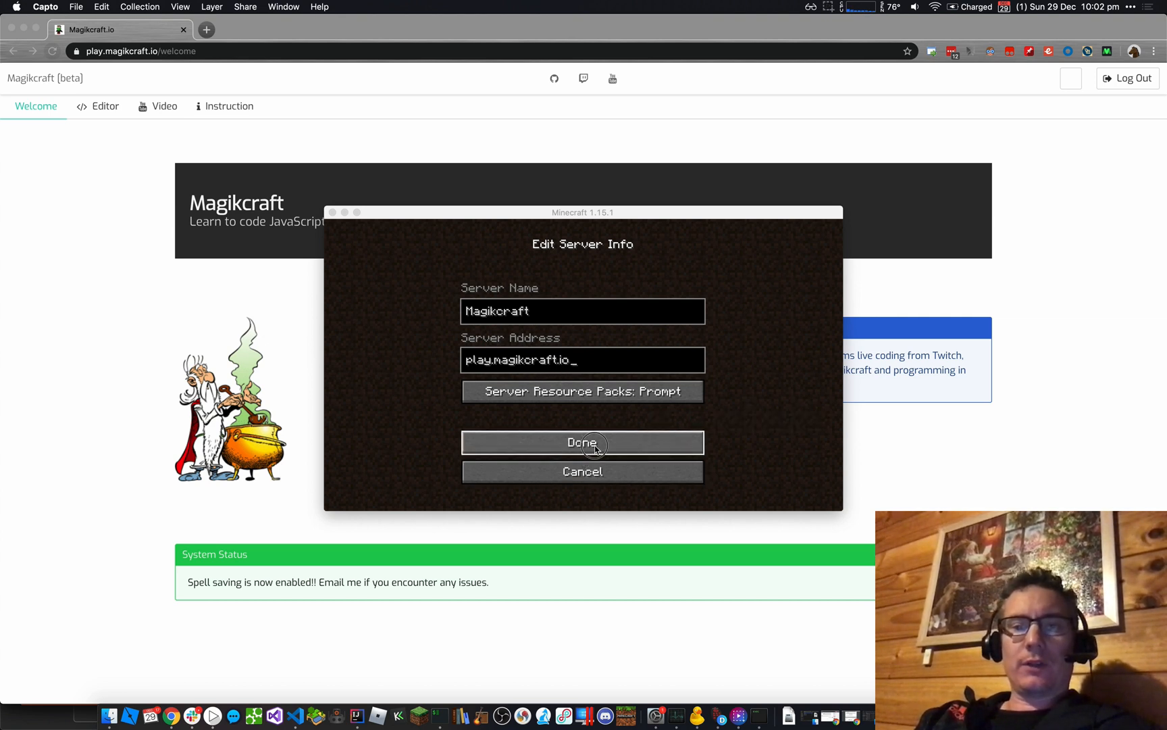
left_click(582, 443)
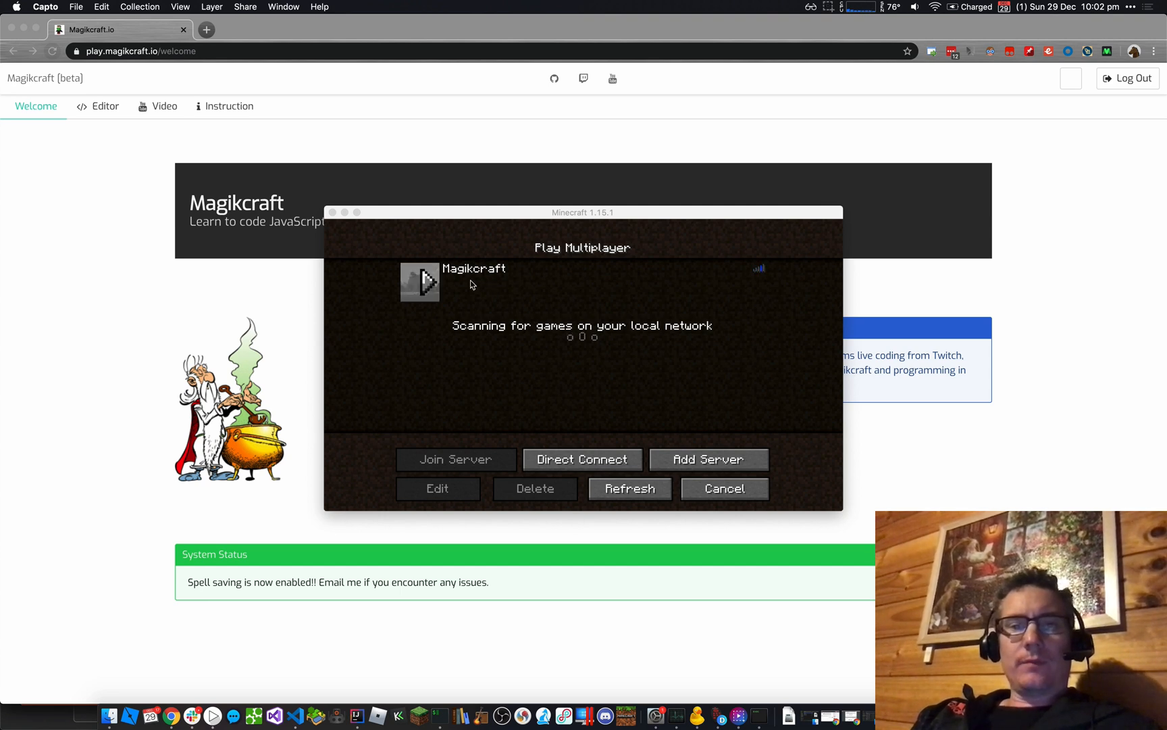
mouse_move(500, 285)
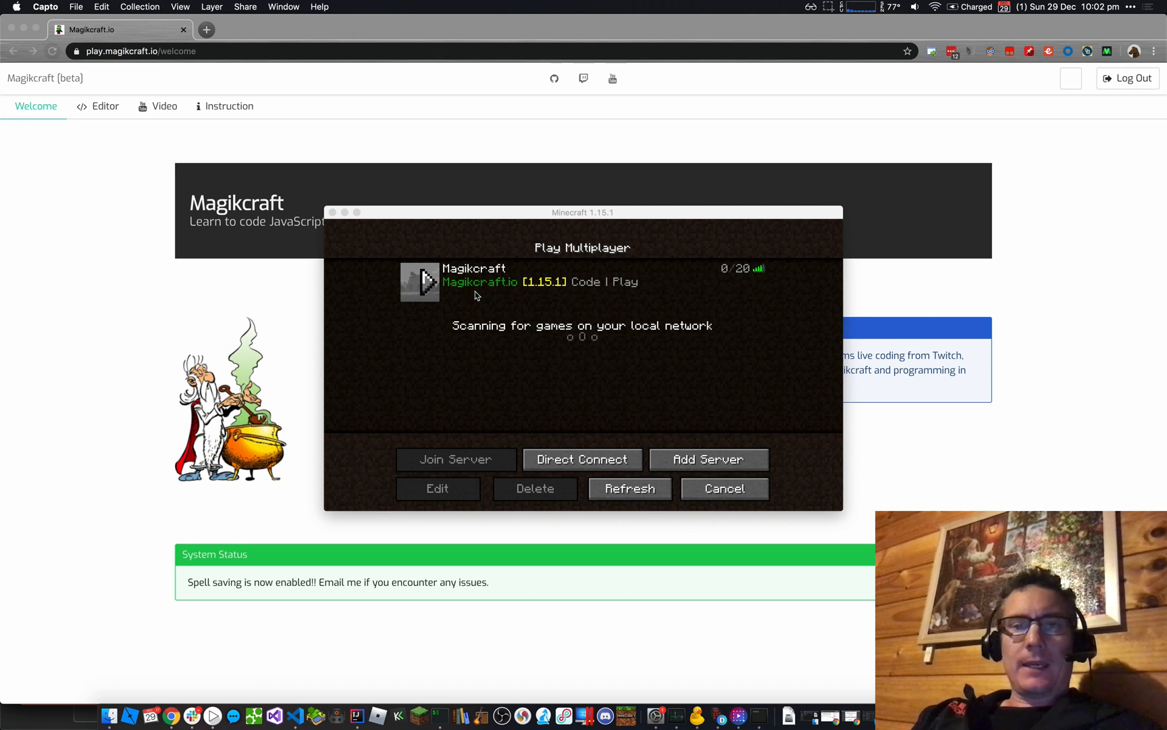
mouse_move(531, 291)
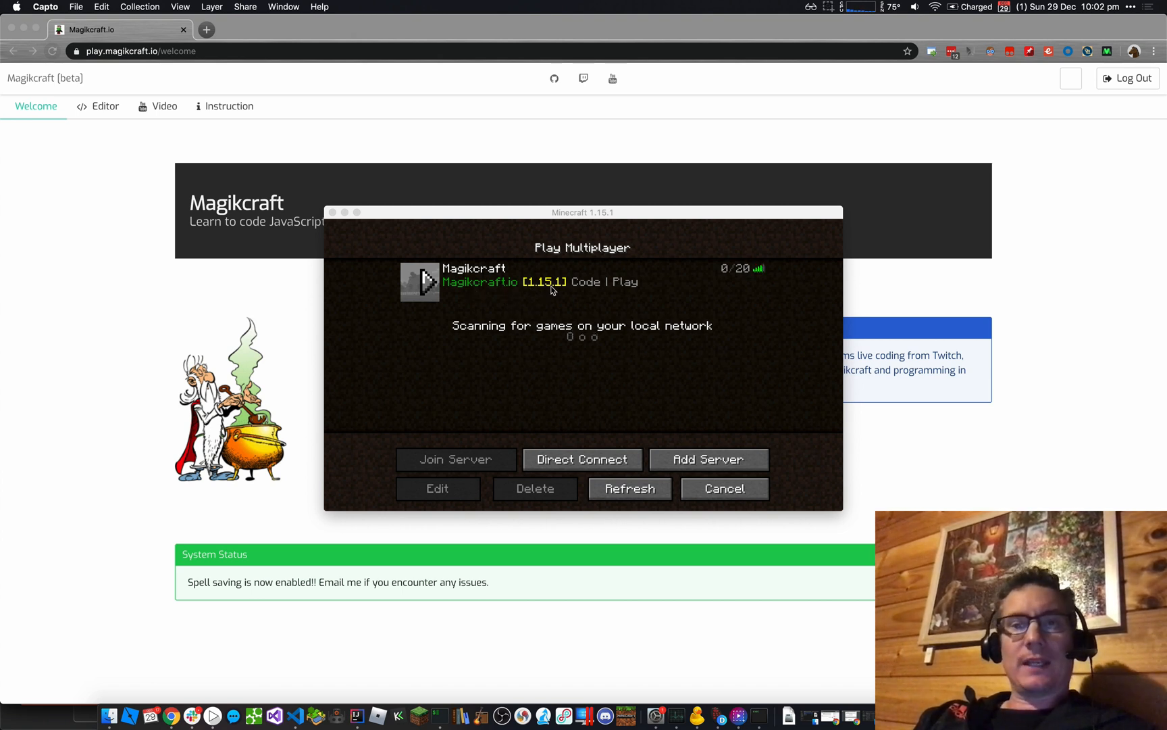
mouse_move(553, 291)
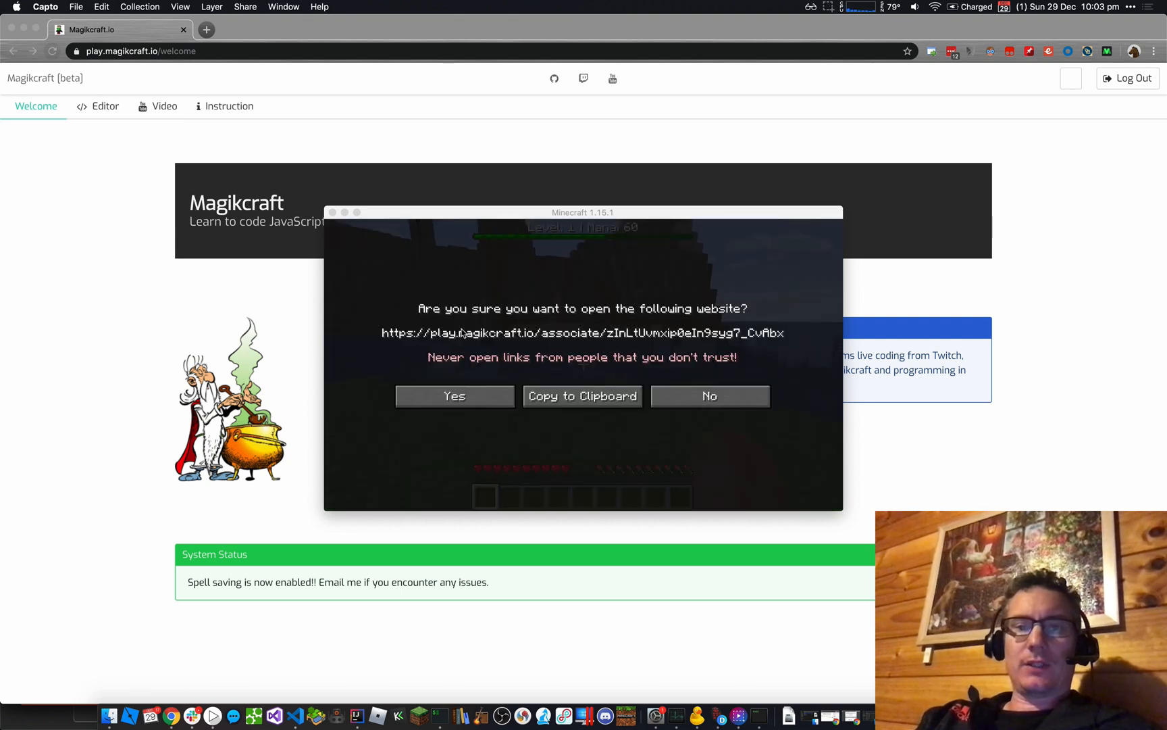
mouse_move(729, 321)
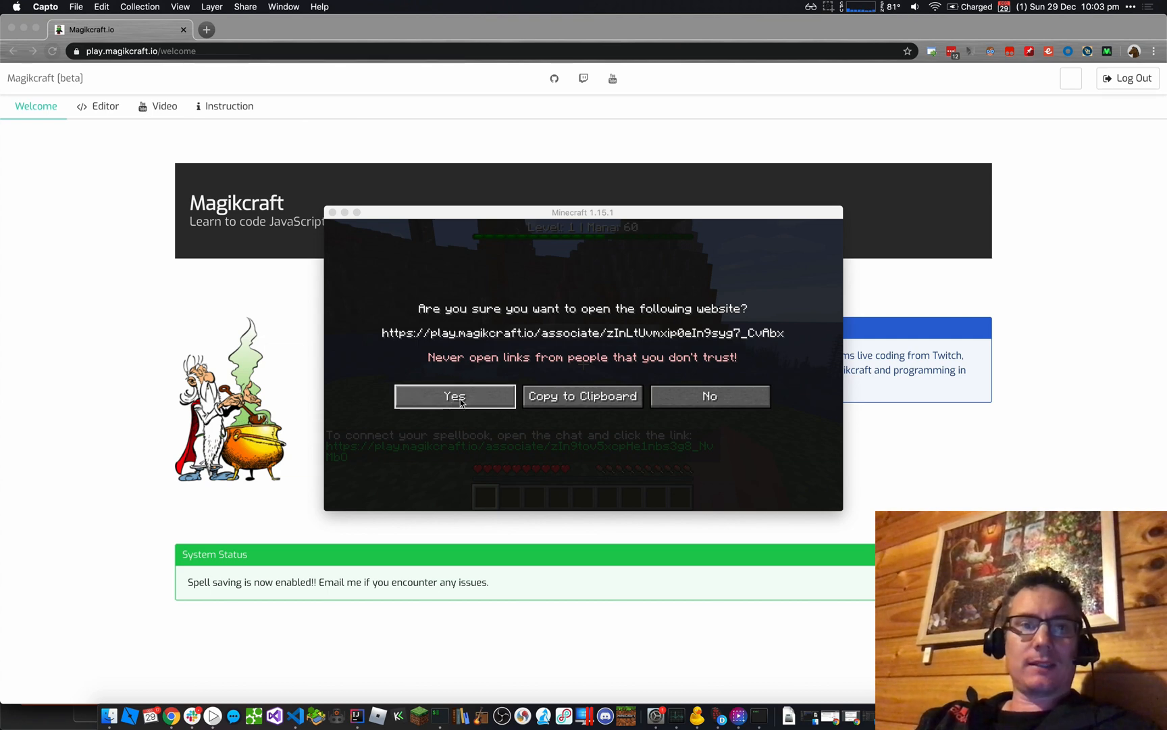
Approve opening the linking website to associate the account as magikcraft_io.
left_click(454, 396)
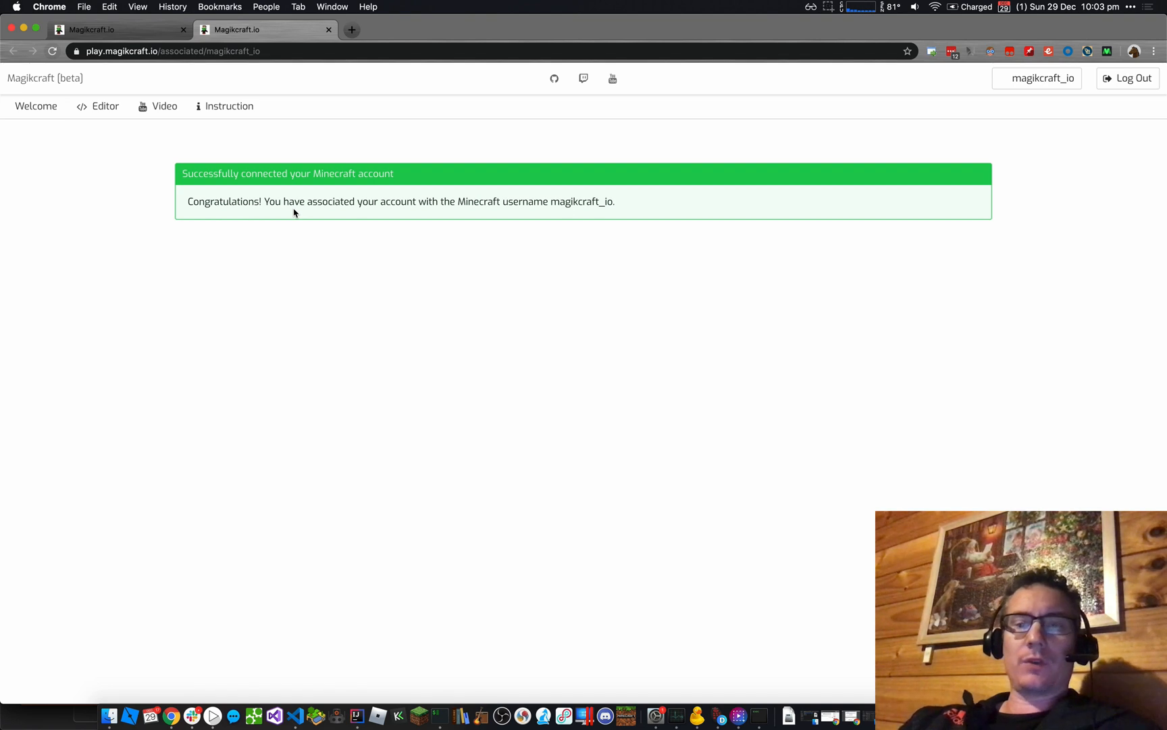
mouse_move(1036, 79)
type("/")
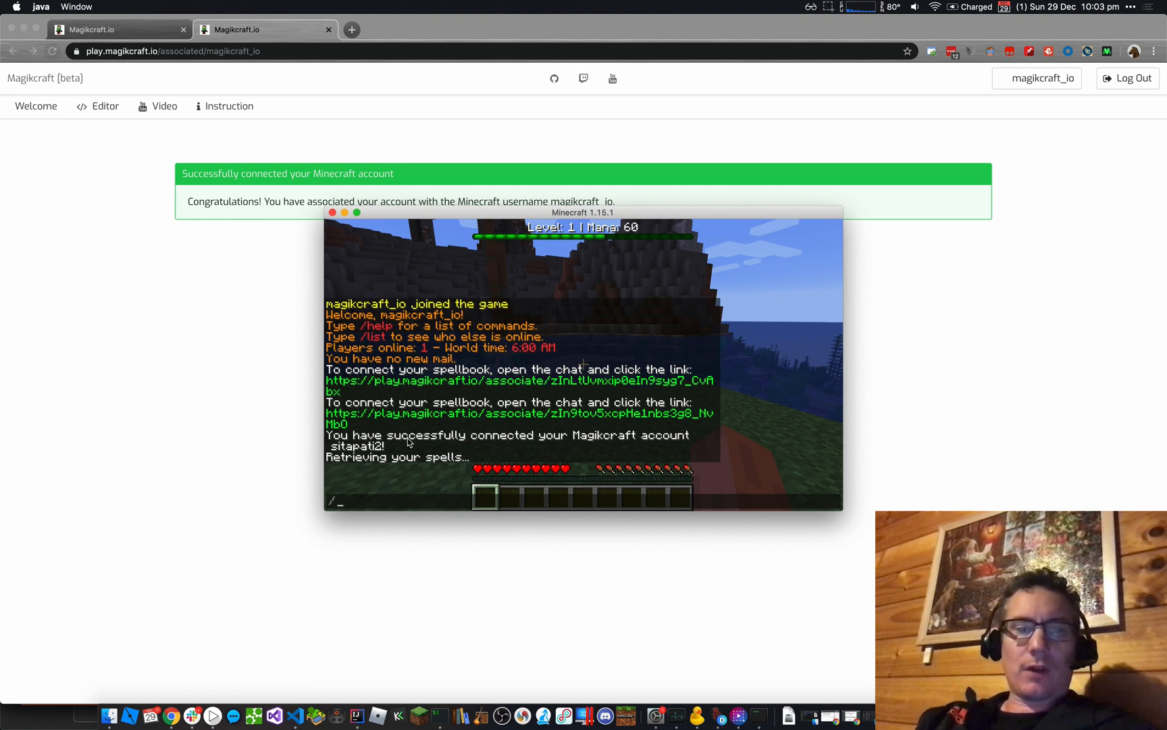
mouse_move(433, 482)
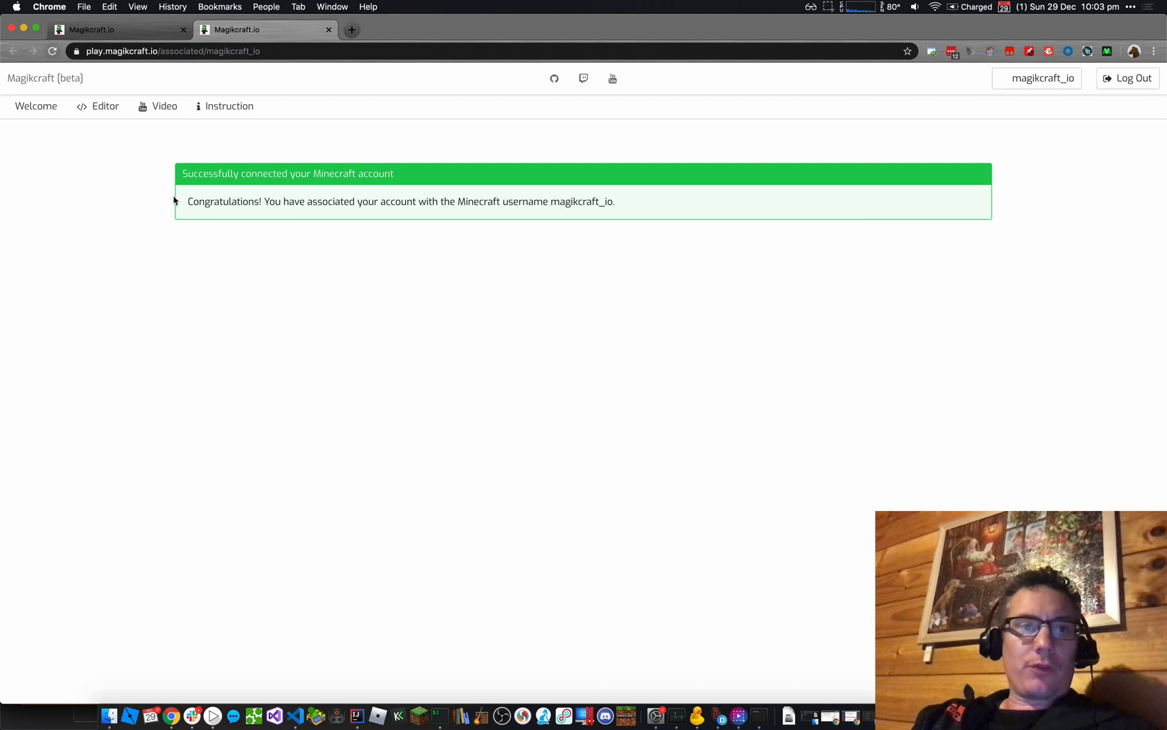
In the Editor, start a new spell and name it 'test'.
left_click(105, 106)
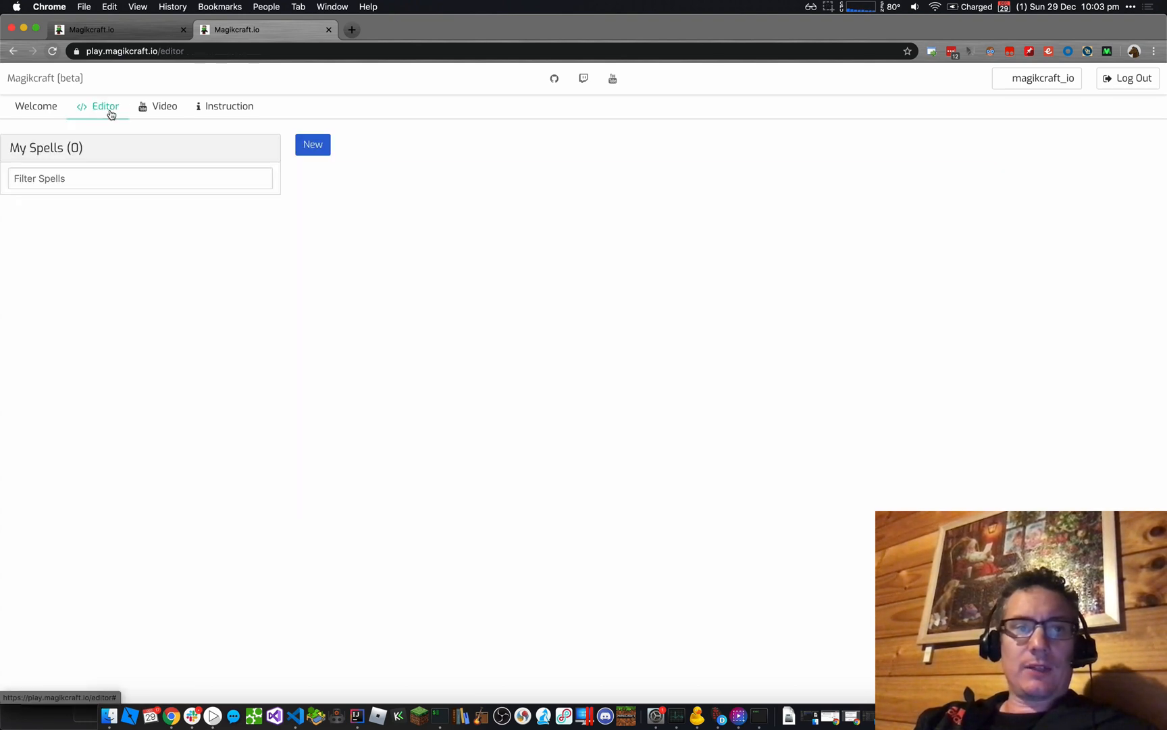
left_click(312, 144)
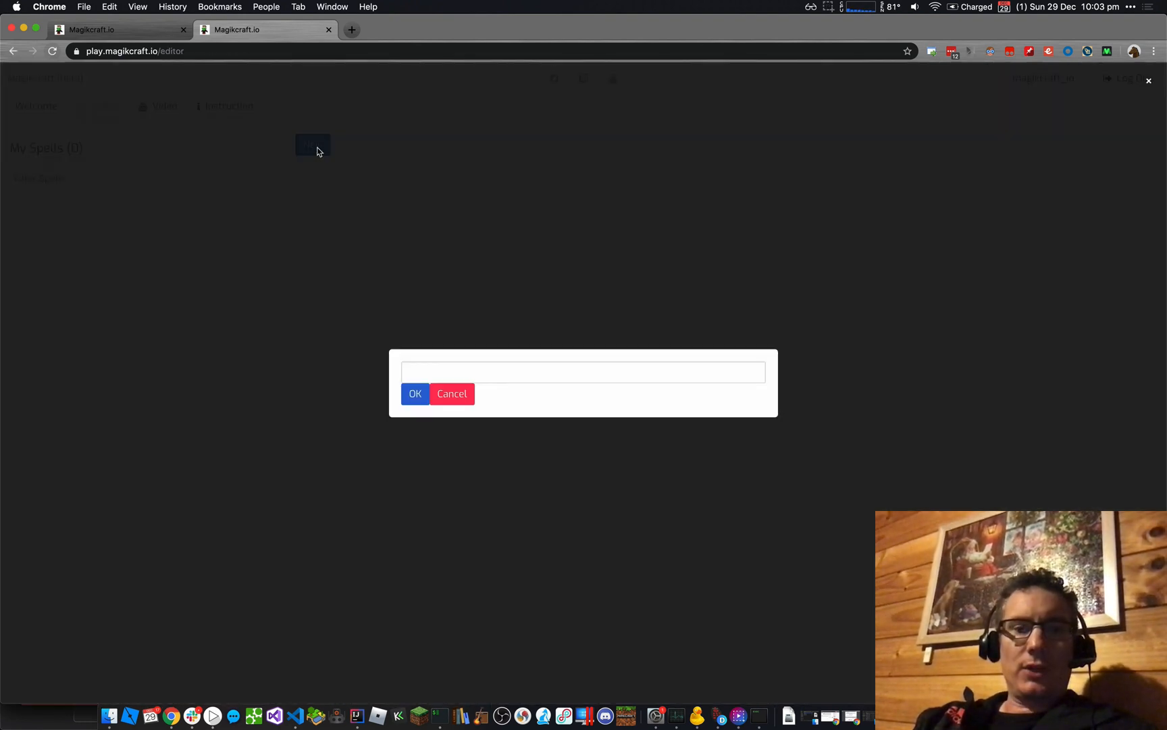
type("test")
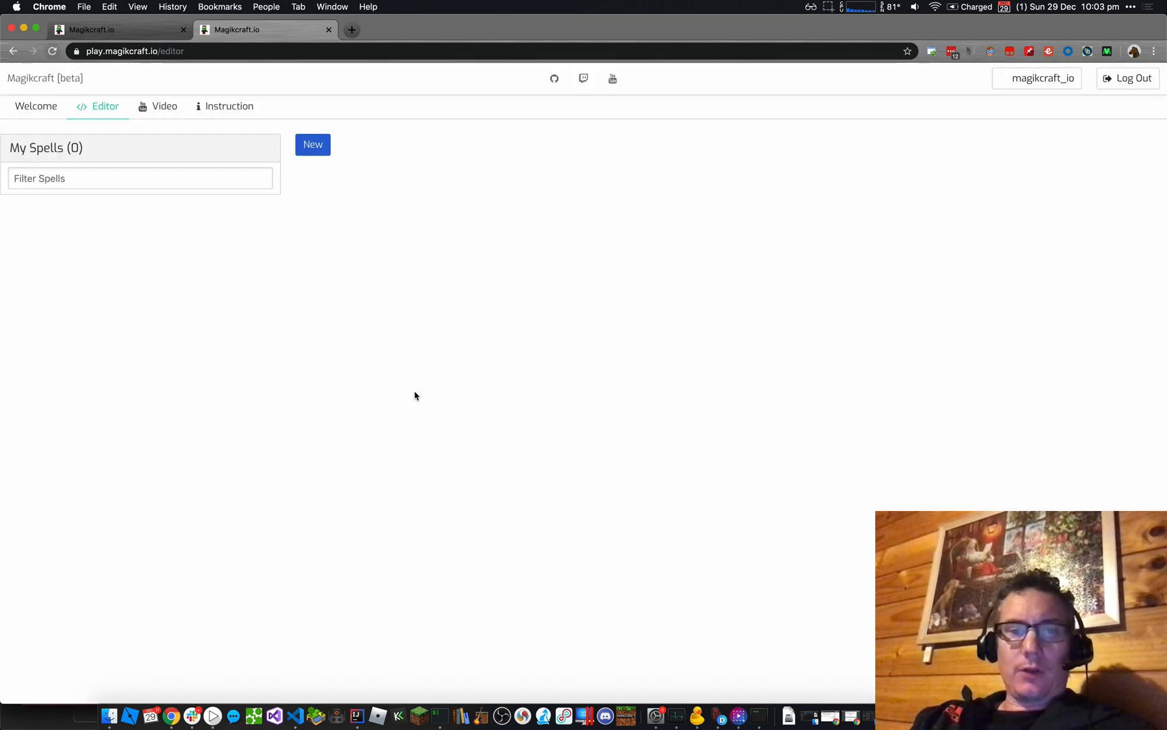
Write echo(self, "Hello World!") inside the test spell's main function.
left_click(312, 145)
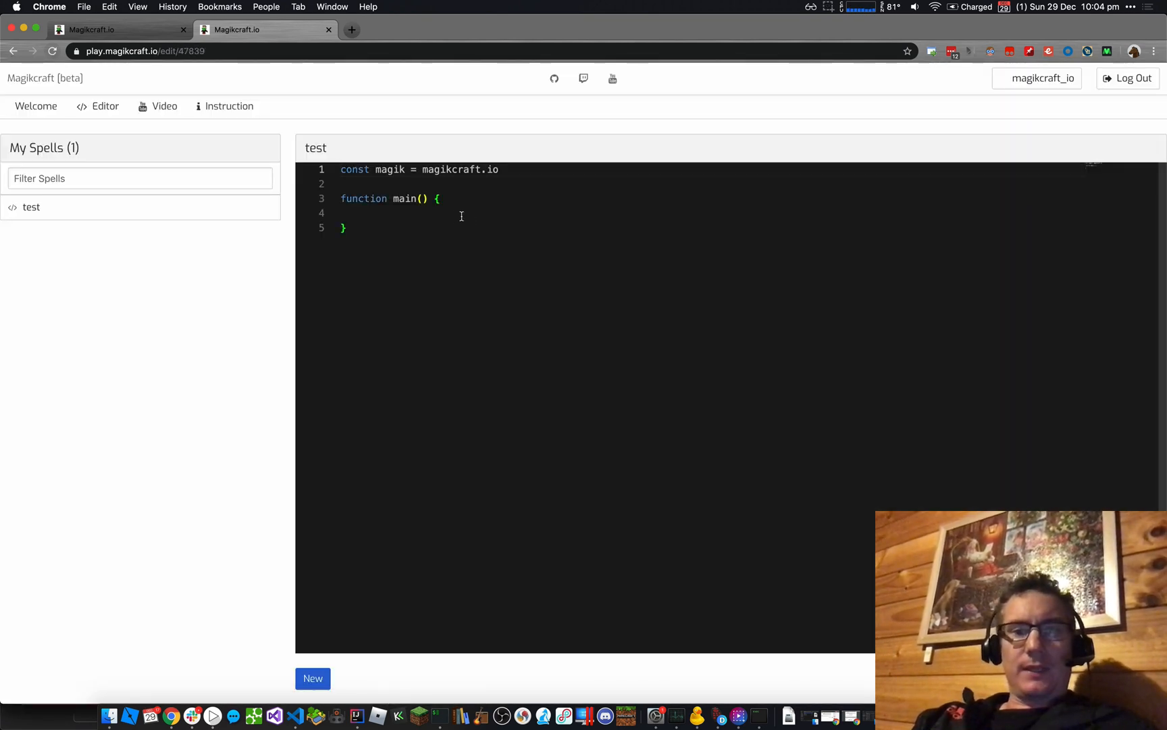
type("ec")
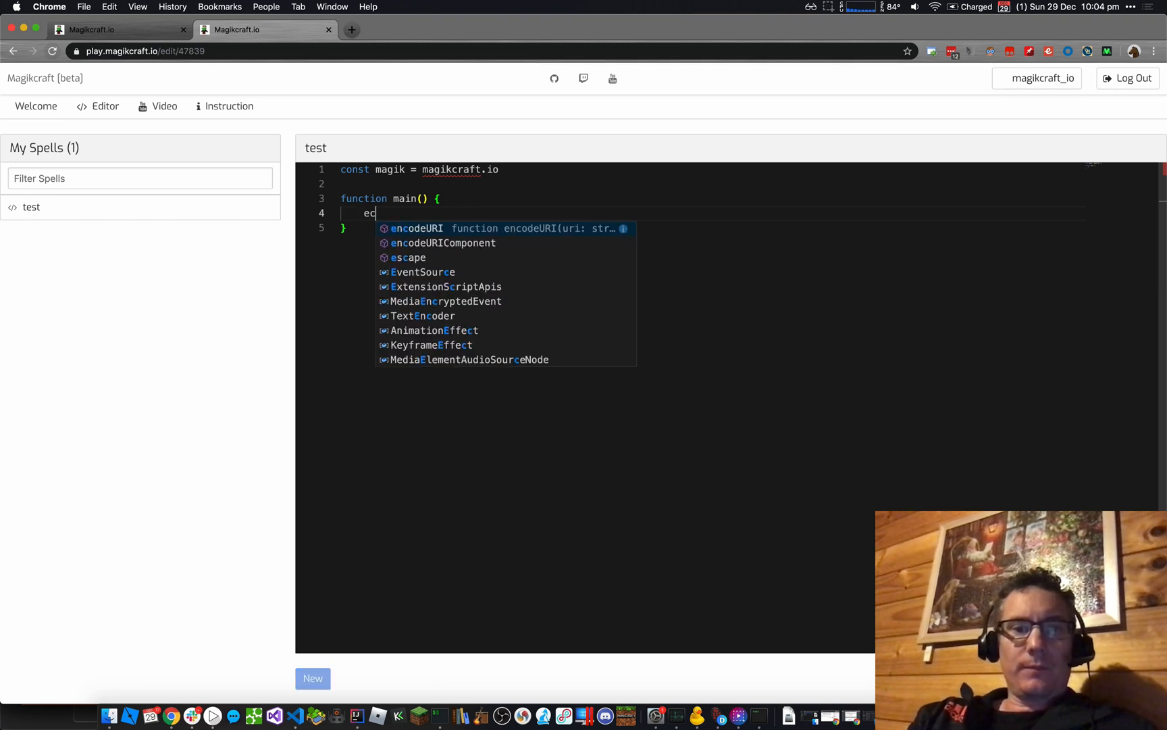
type("ho")
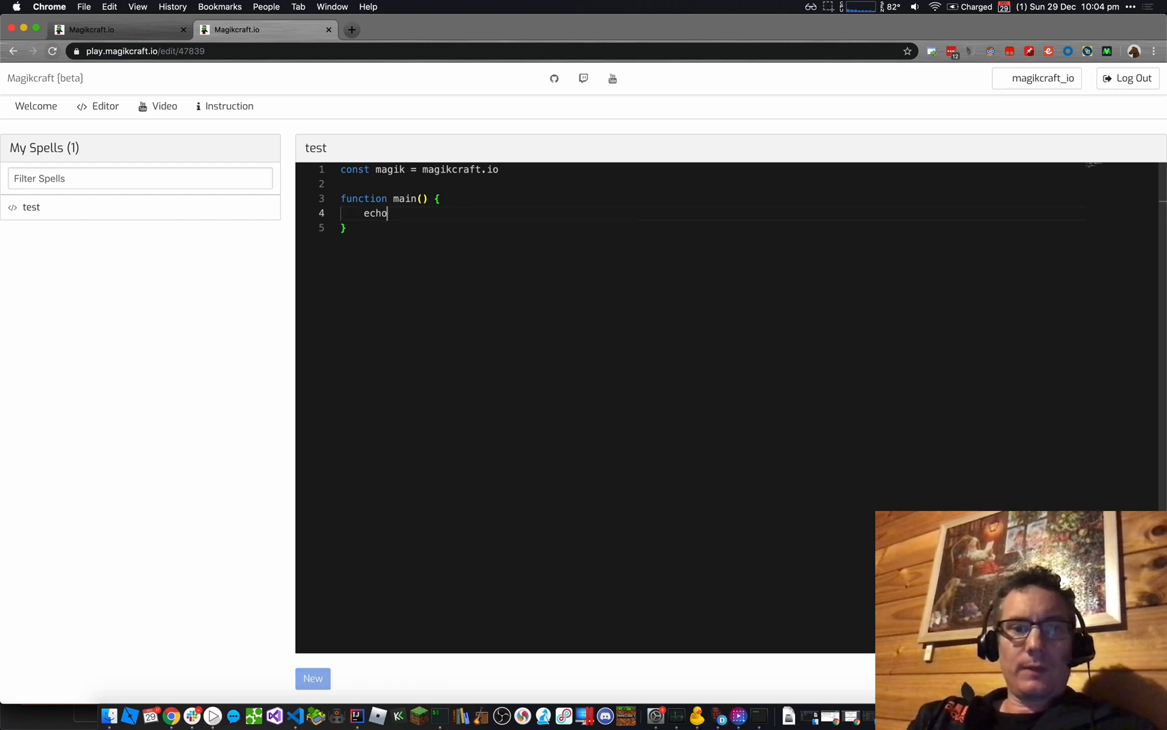
type("()")
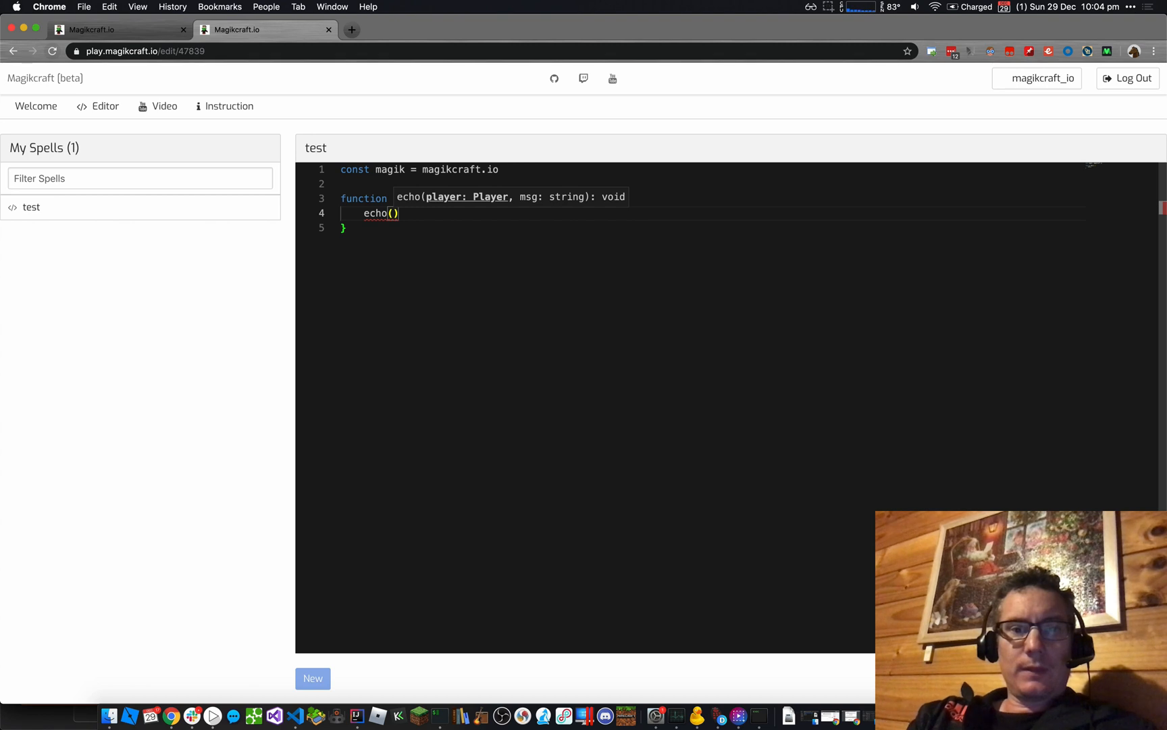
type("self, \"")
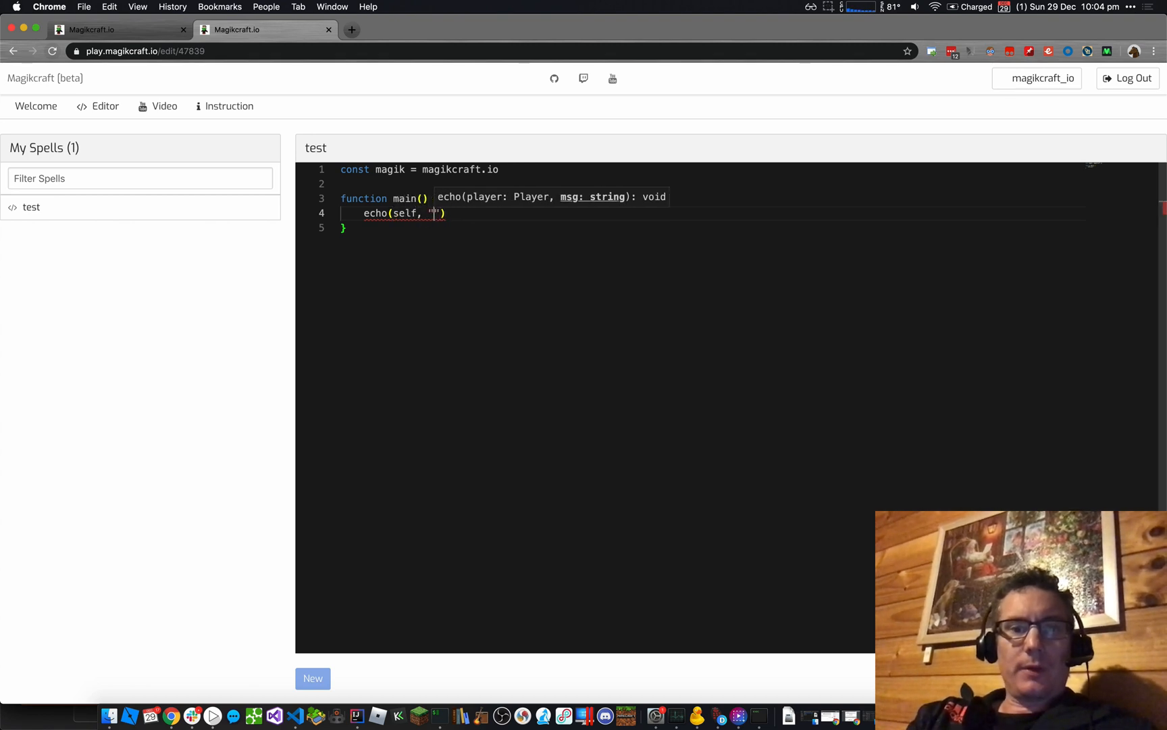
type("Hello Worl")
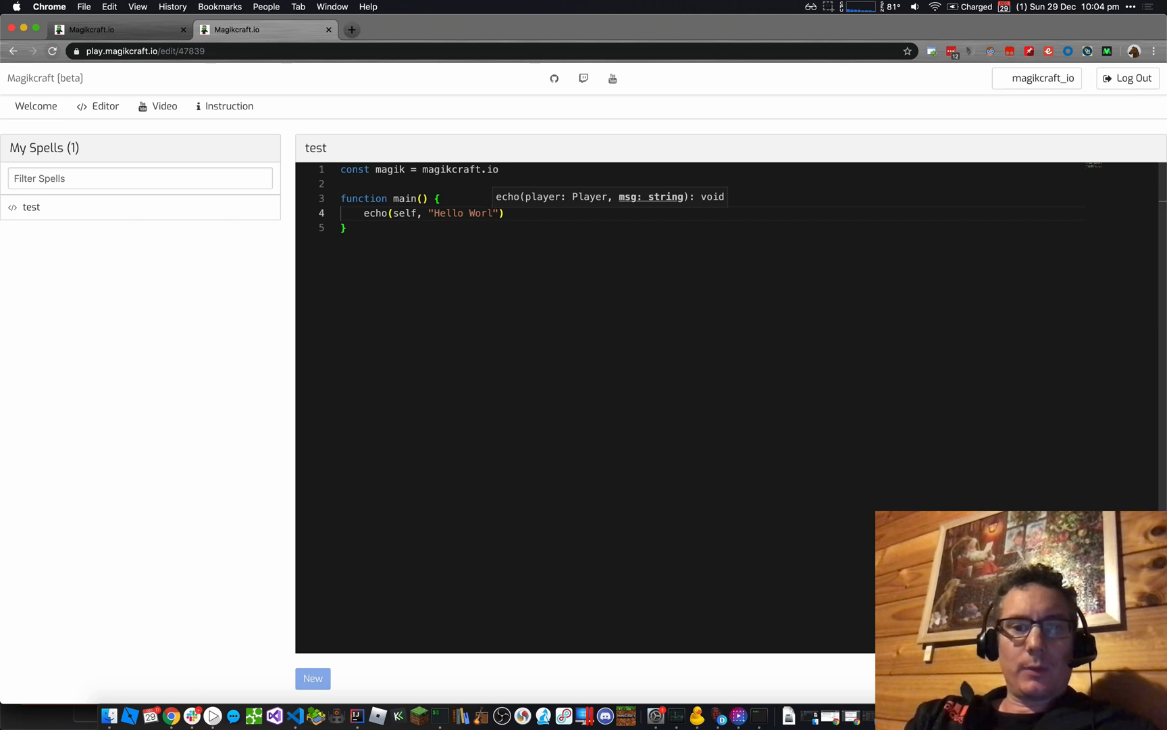
type("d!")
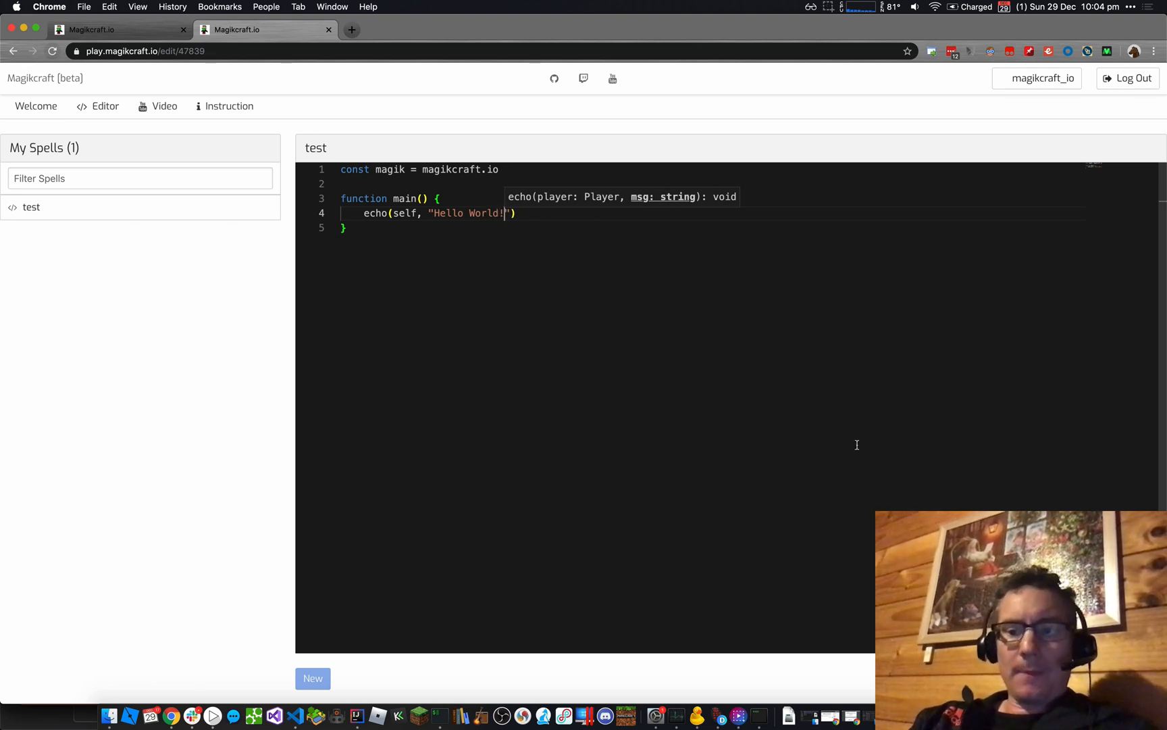
mouse_move(773, 402)
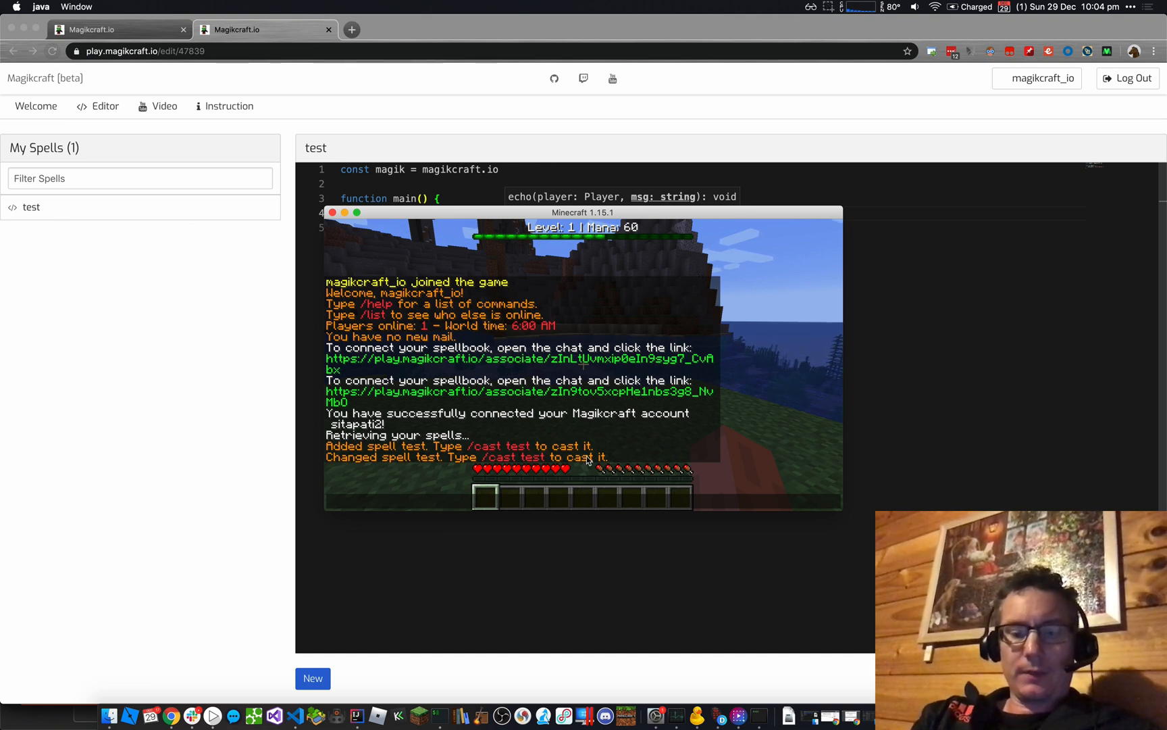
Cast the test spell in chat to show Hello World!, then leave the server.
type("/cs")
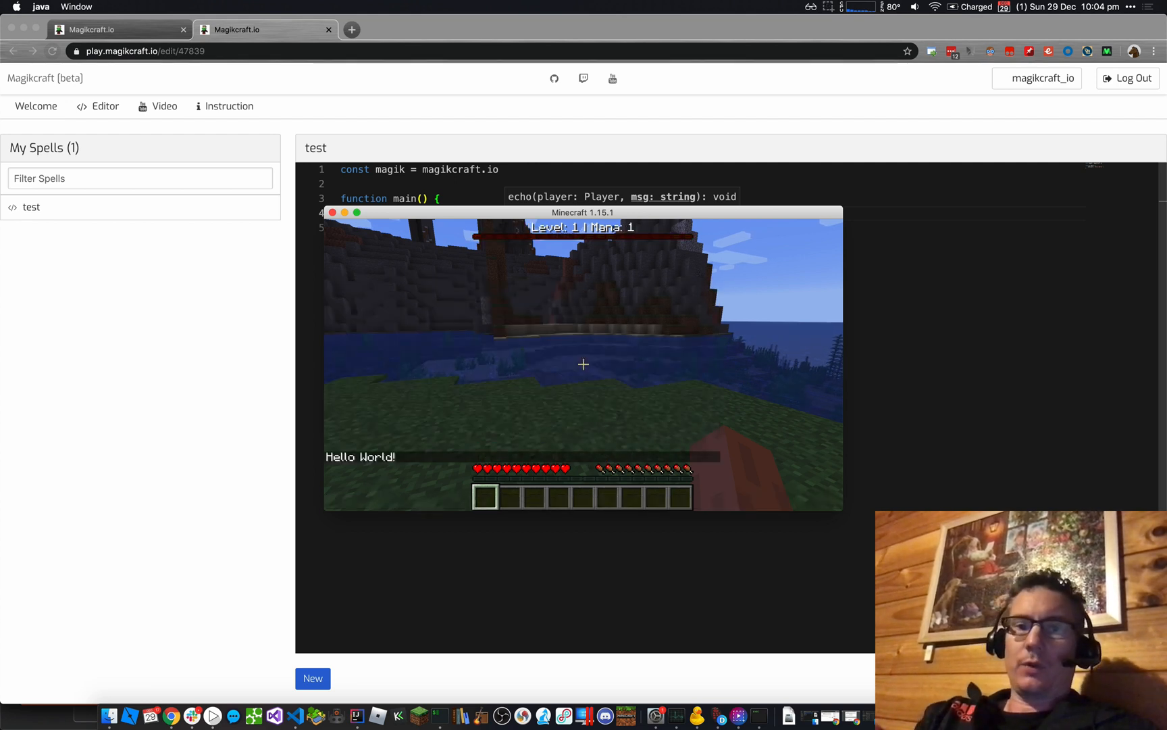
key("Escape")
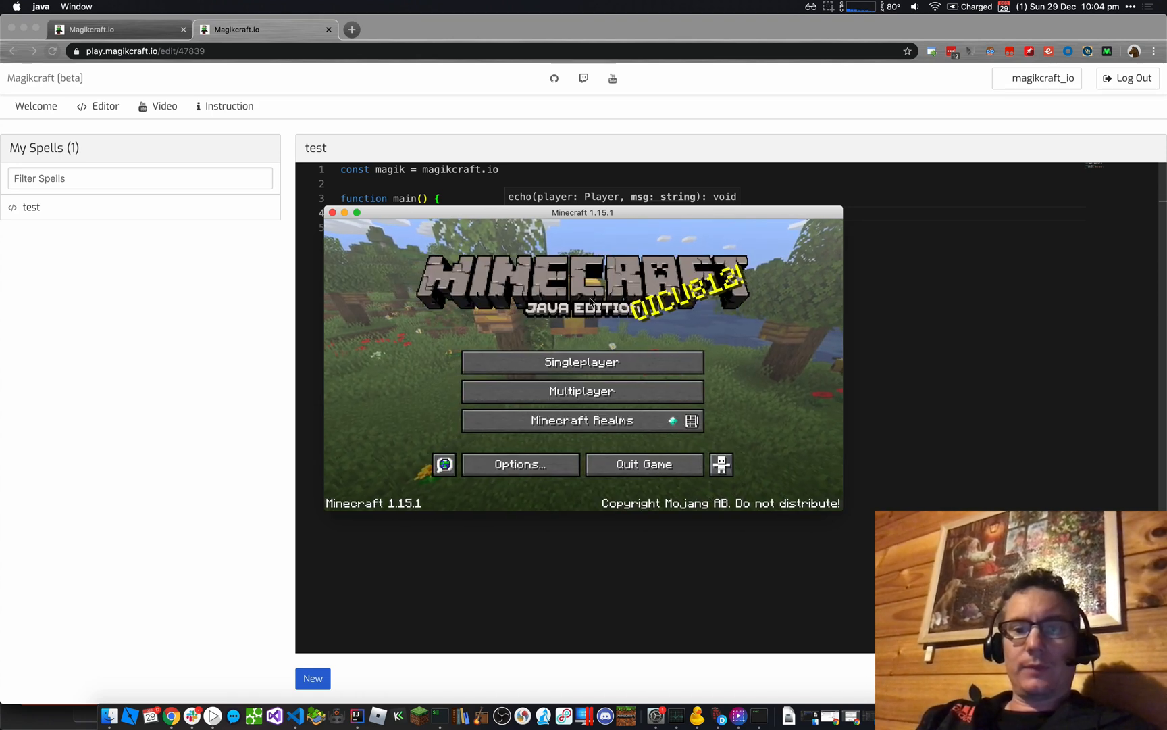
Rejoin the Magikcraft server and type /spells in chat.
left_click(582, 391)
type("/")
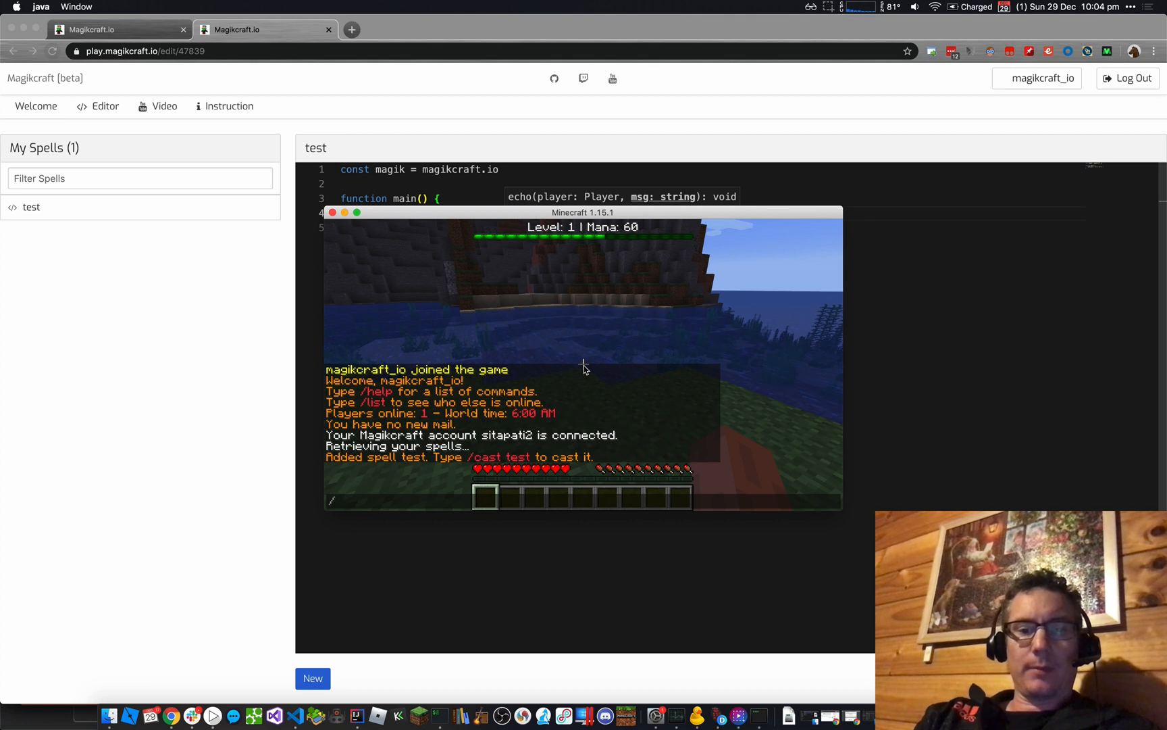
type("spells")
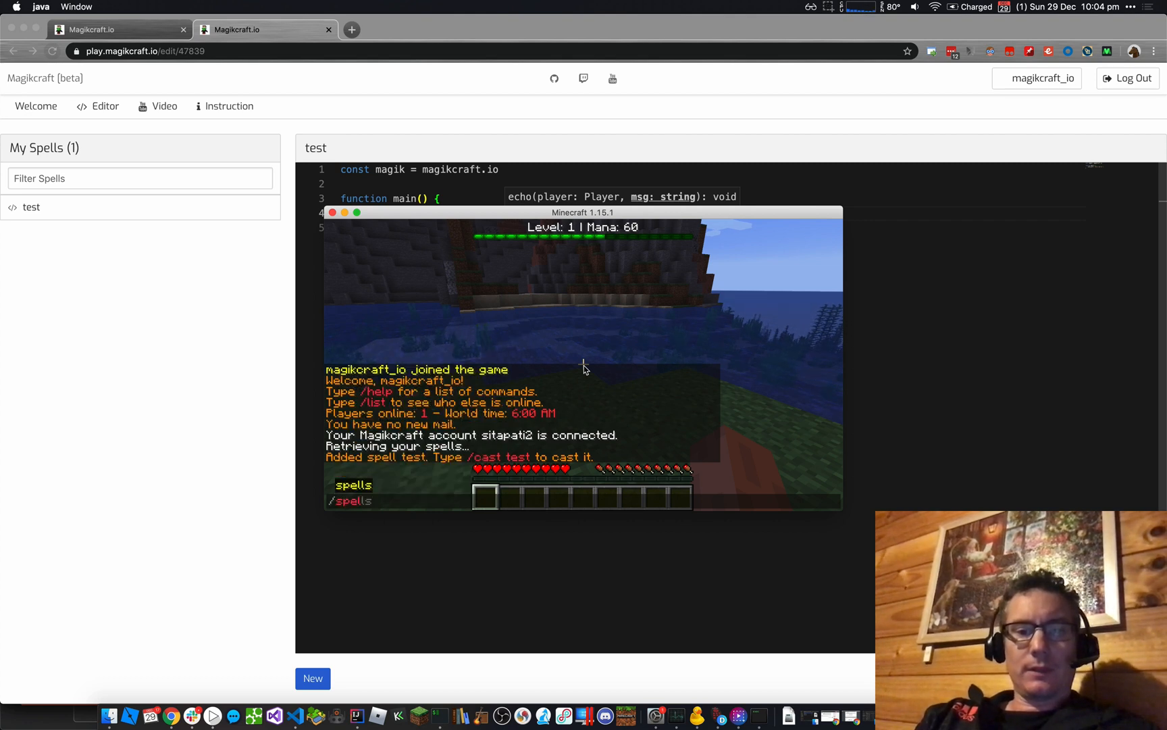